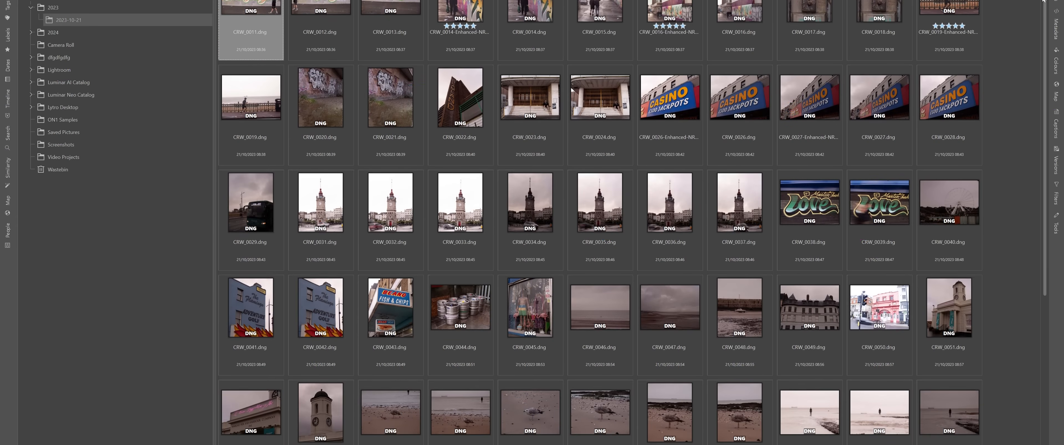
# Step: Show the Love Margate mural DNG from the 2023-10-21 album in large preview with EXIF details
pyautogui.scroll(-3)
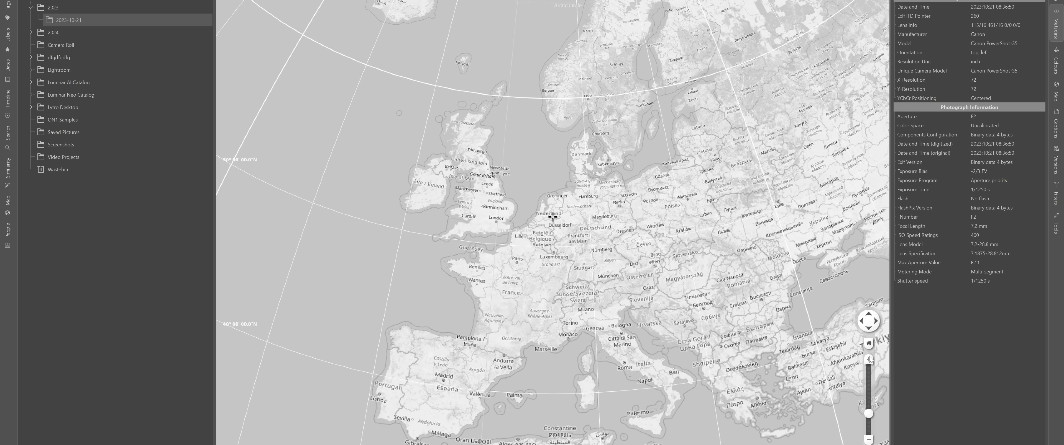
pyautogui.click(868, 360)
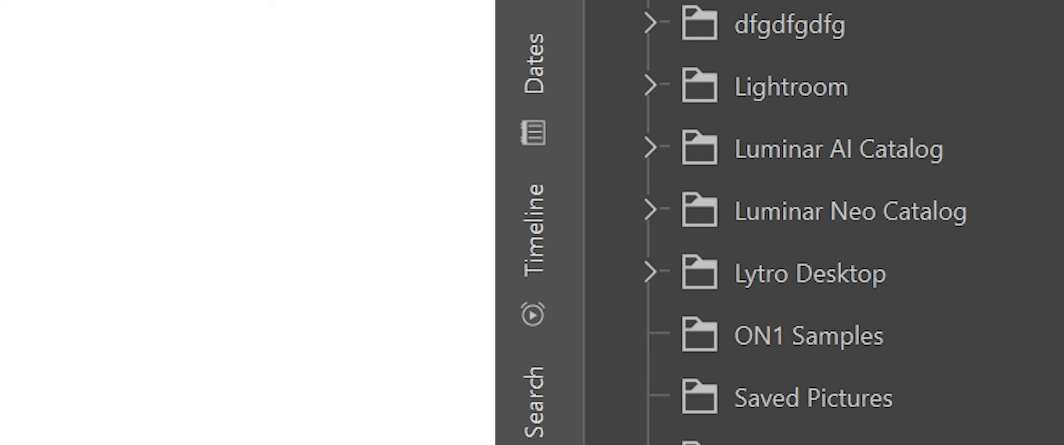
pyautogui.scroll(-3)
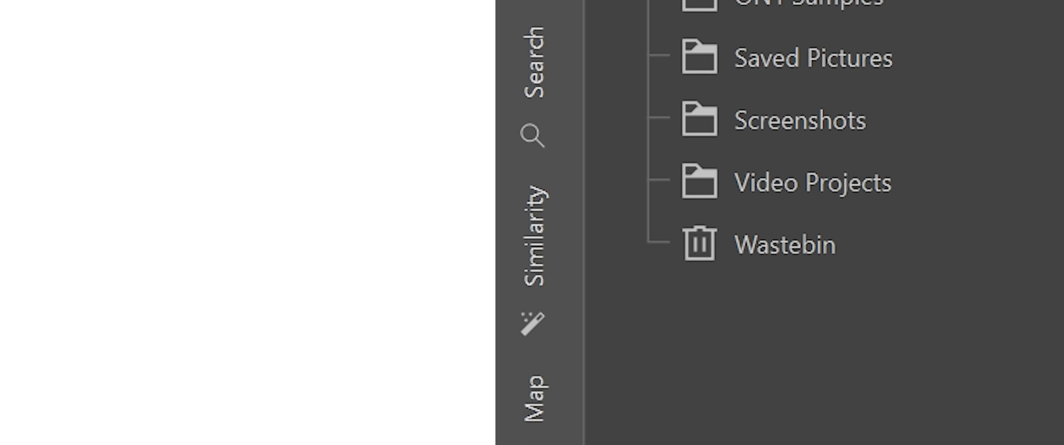
pyautogui.click(26, 27)
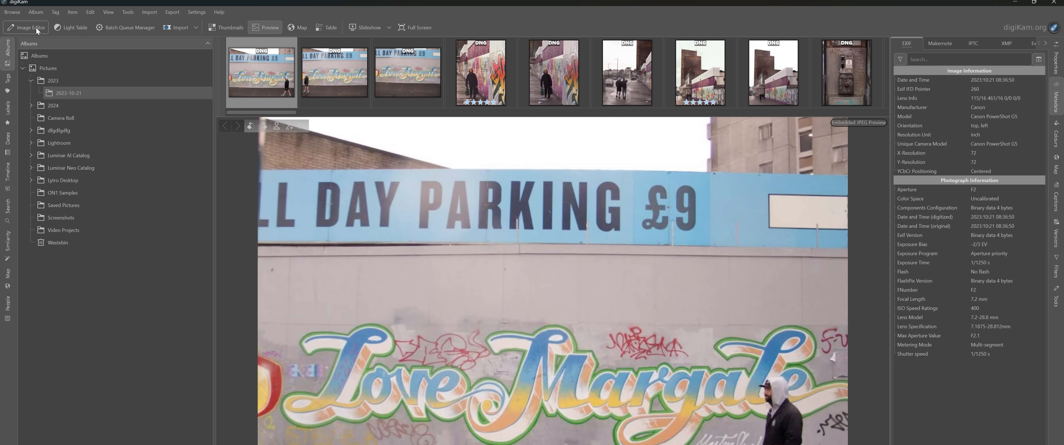
# Step: Bring up the Light Table window with the album's photos, parking-wall photo on one side
pyautogui.click(25, 27)
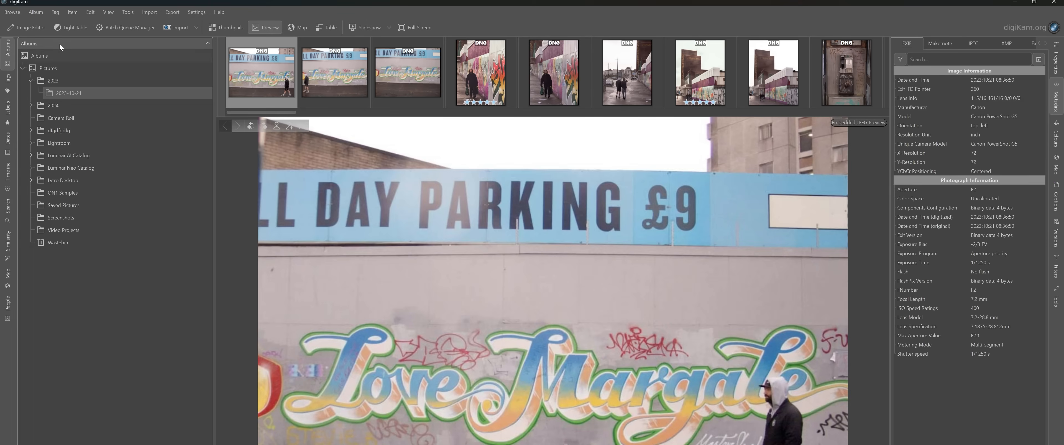
pyautogui.click(70, 27)
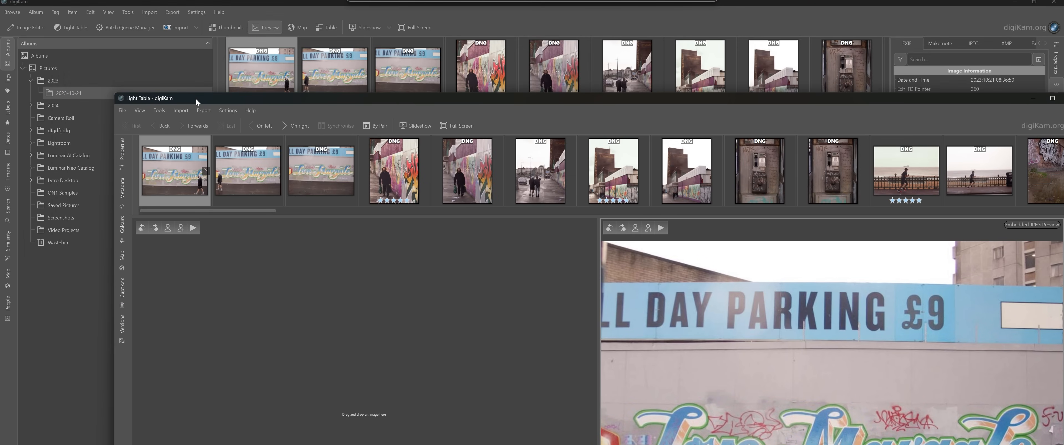
pyautogui.click(456, 126)
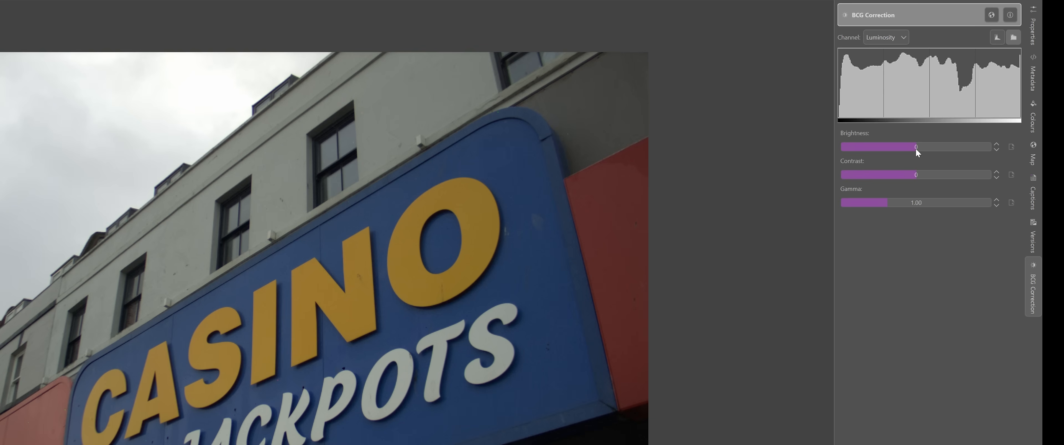
# Step: Raise the Casino Jackpots photo's brightness to about 12 in BCG Correction
pyautogui.moveTo(915, 146); pyautogui.dragTo(924, 147)
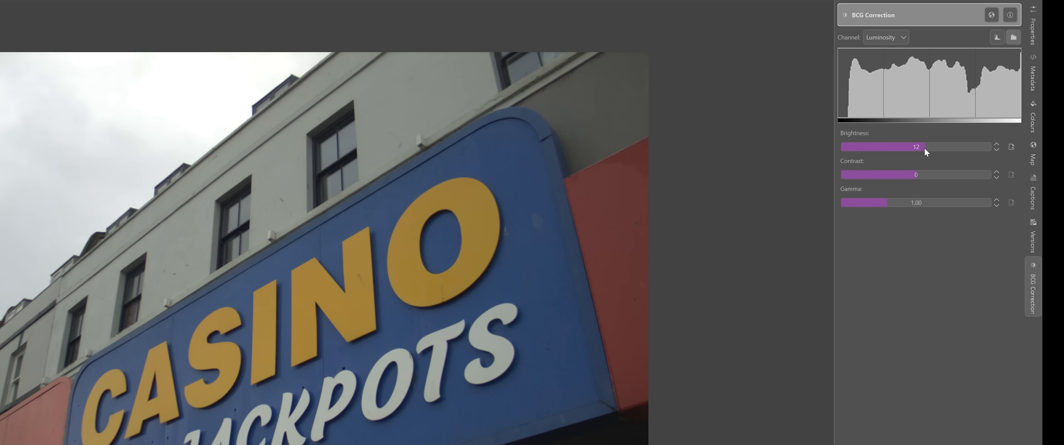
pyautogui.moveTo(916, 146); pyautogui.dragTo(933, 146)
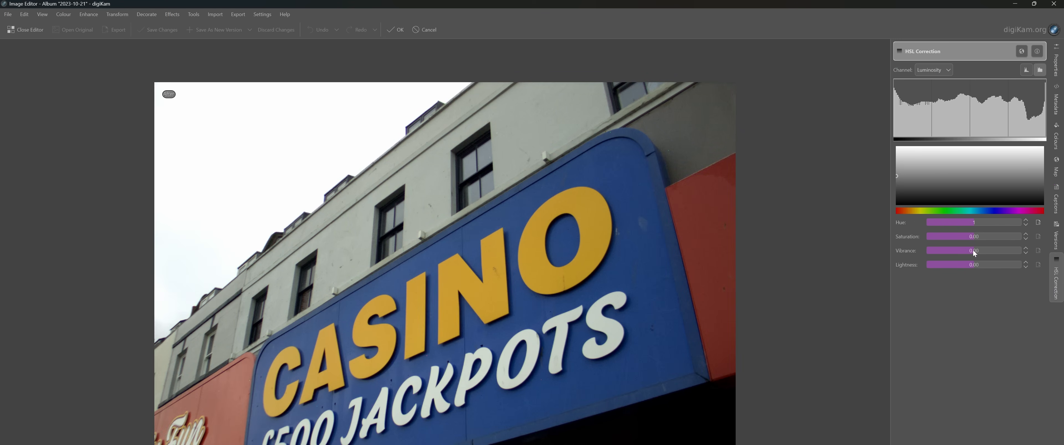
# Step: Commit the HSL correction to the casino sign photo and load Enhance > Sharpen
pyautogui.click(375, 29)
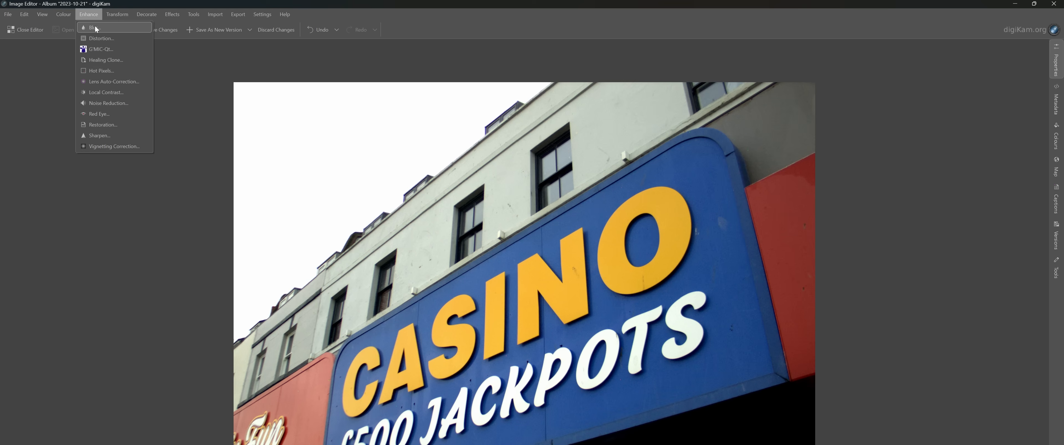
pyautogui.click(99, 135)
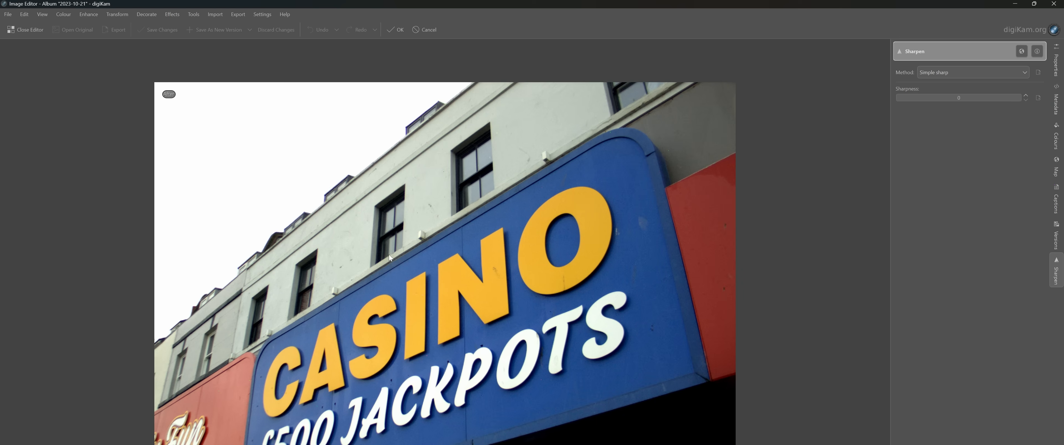